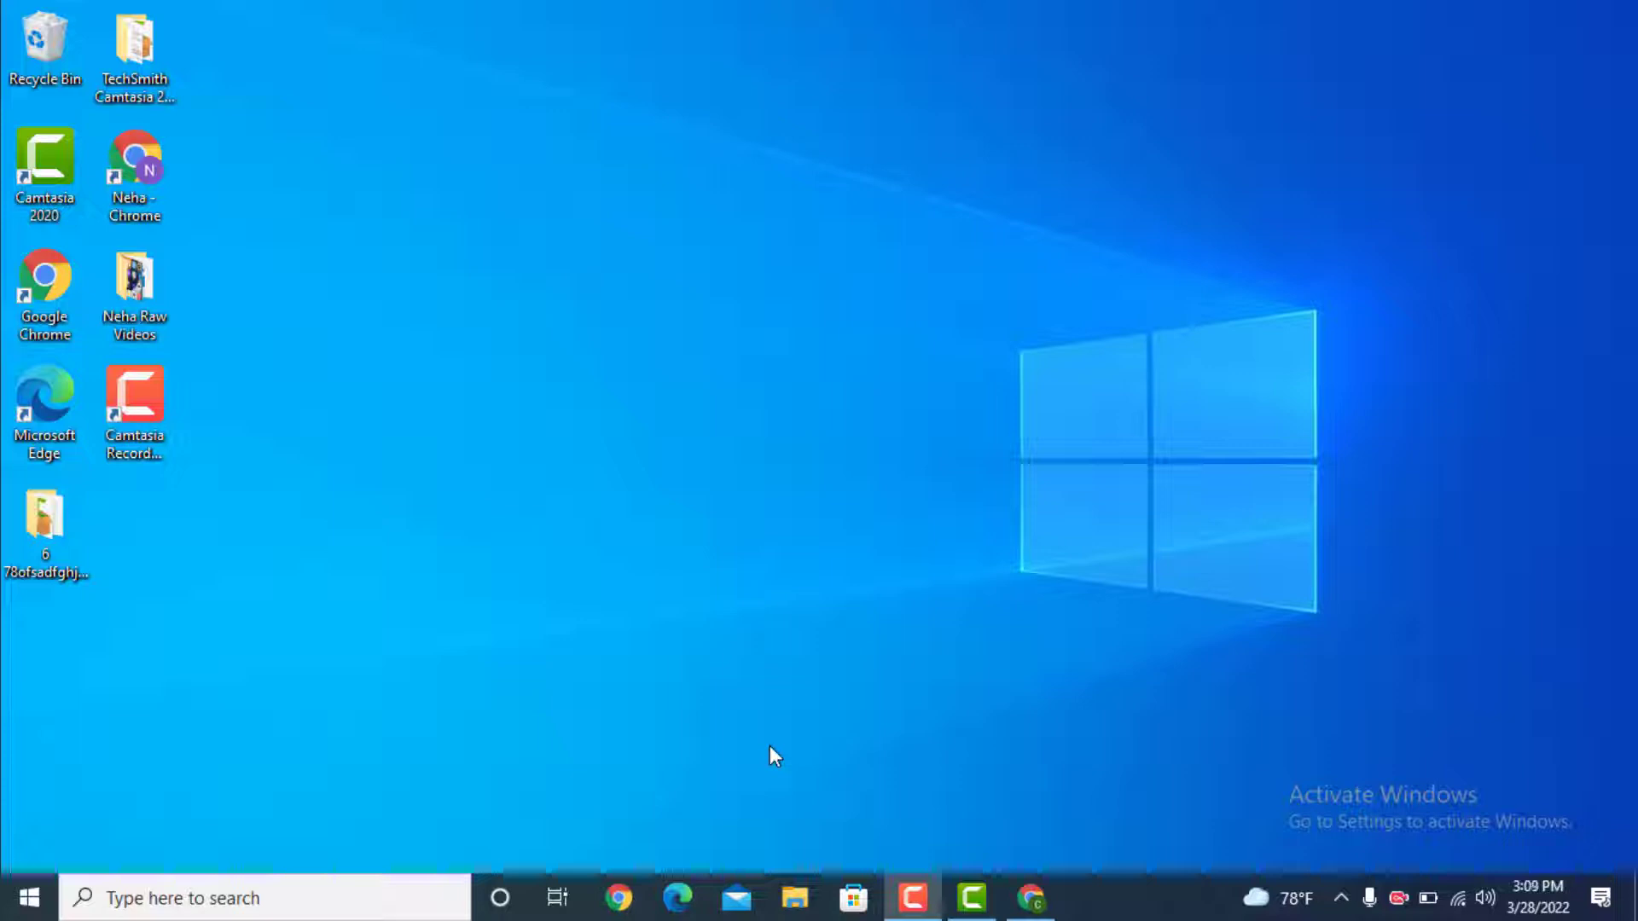
- Launch Google Chrome from the taskbar to a new tab
click(1029, 897)
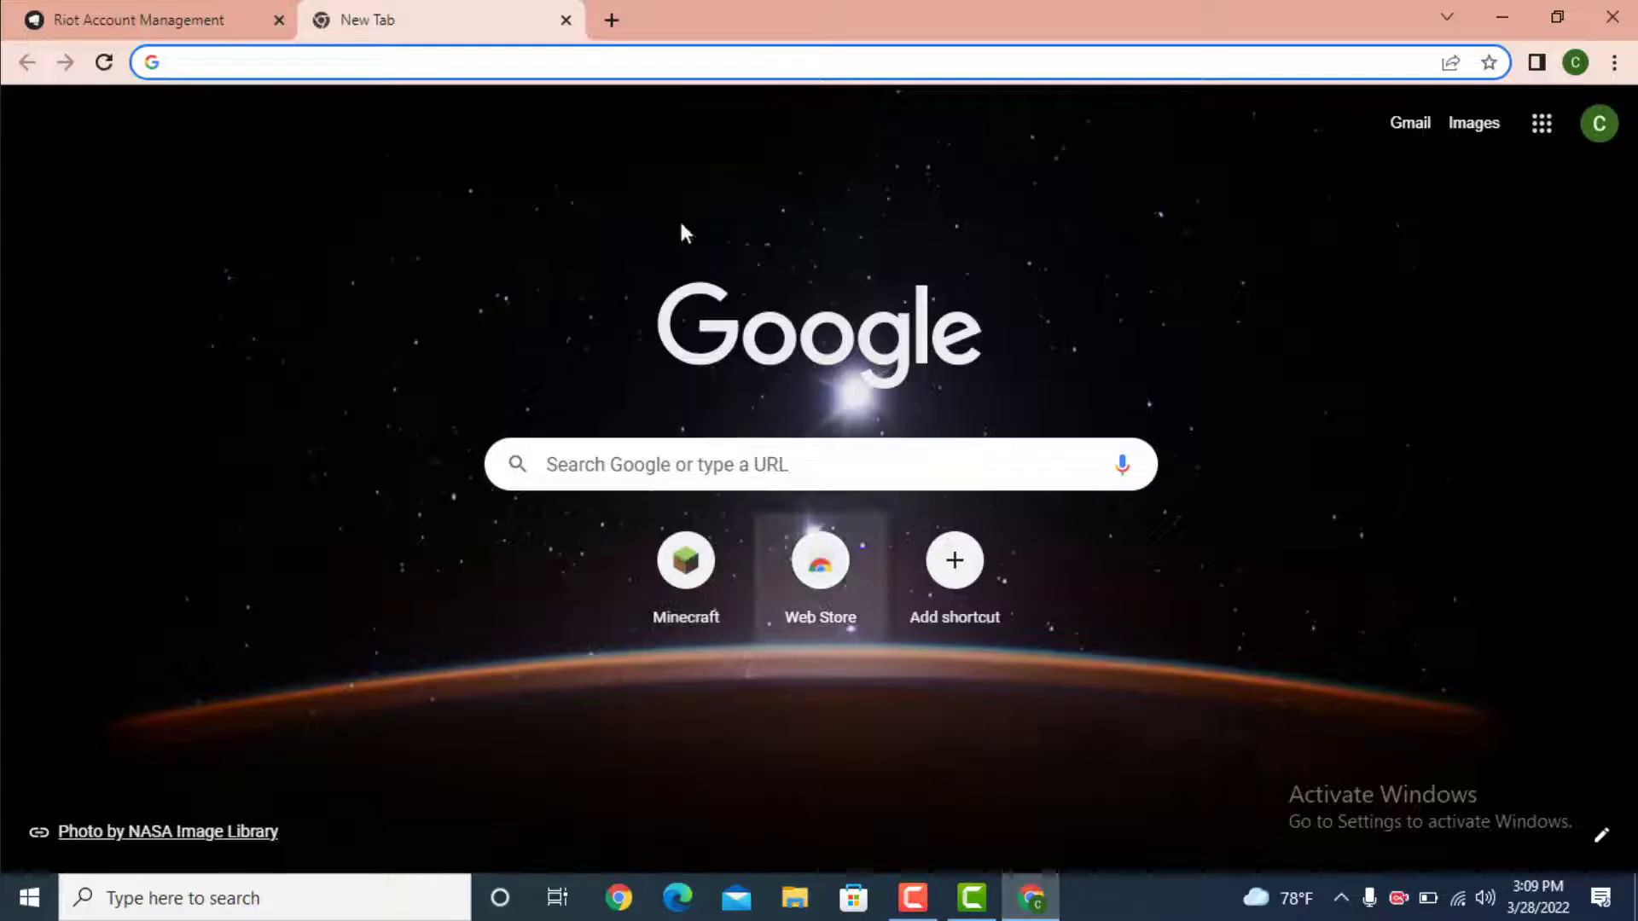
- Load leagueoflegends.com from the address bar suggestion
click(604, 61)
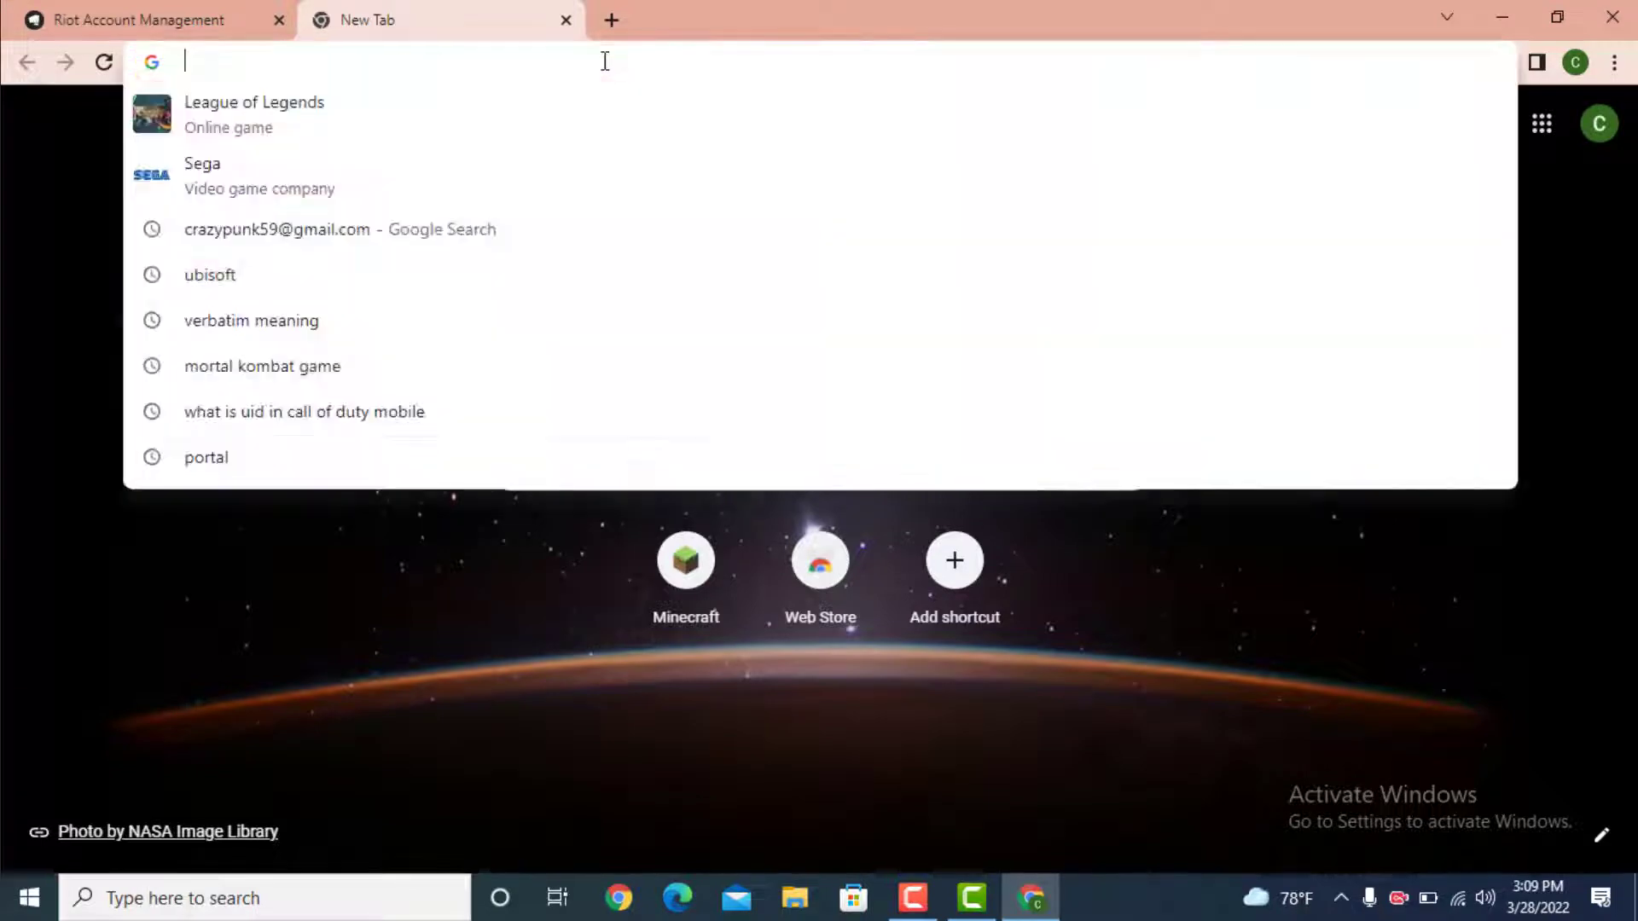
click(254, 113)
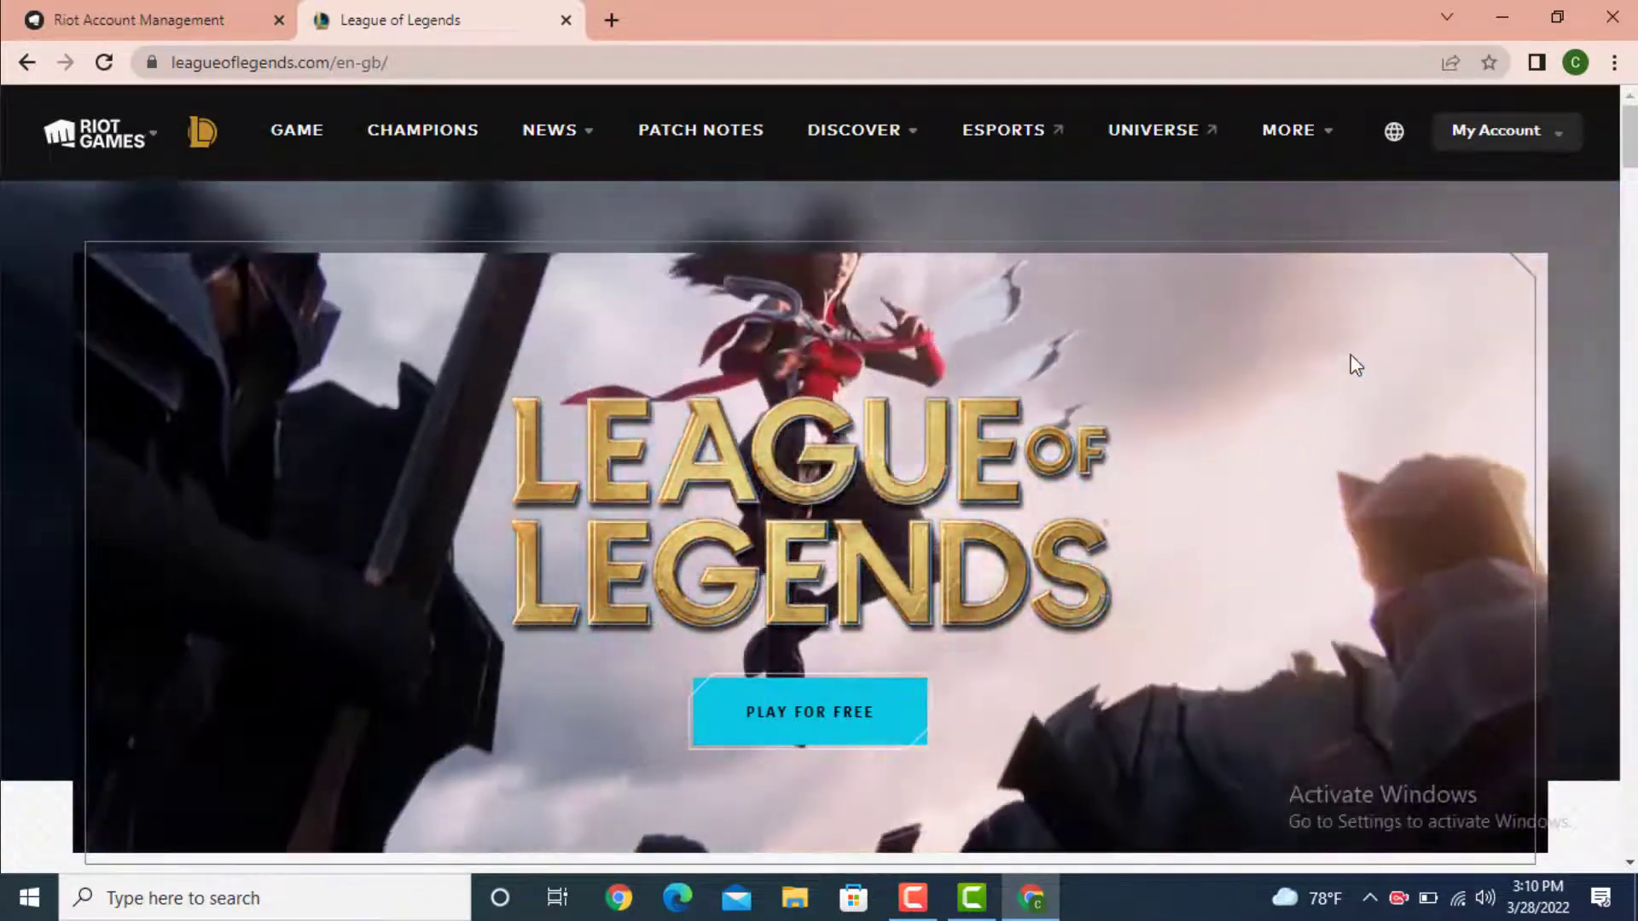
- Open Settings from the My Account menu to reach Riot account management
click(1497, 130)
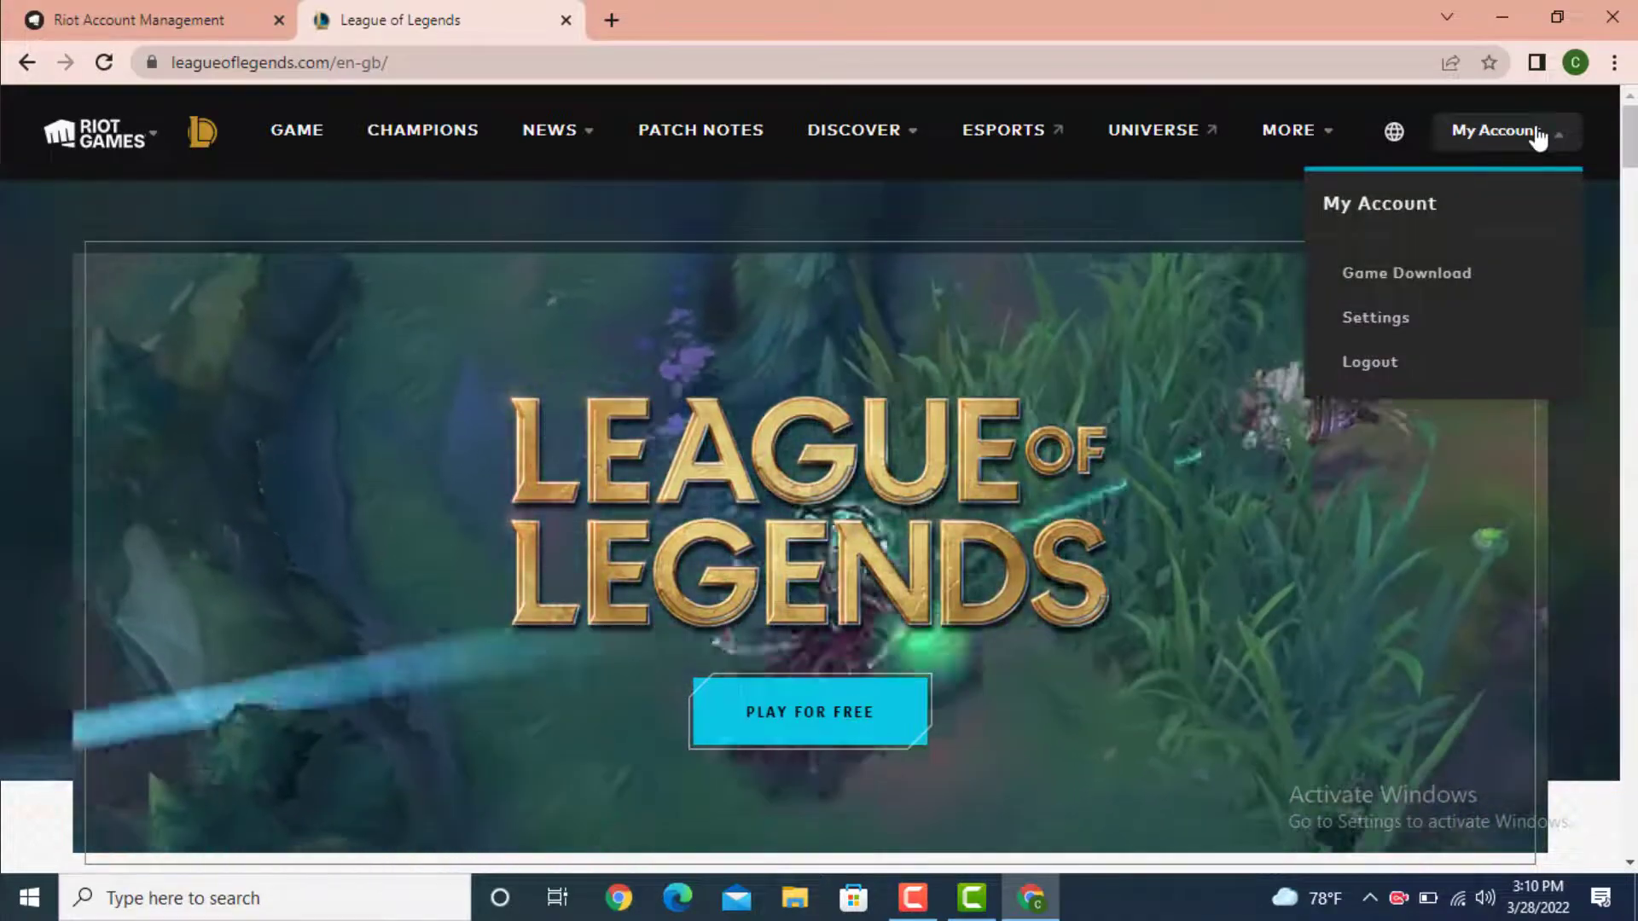
mouse_move(1405, 273)
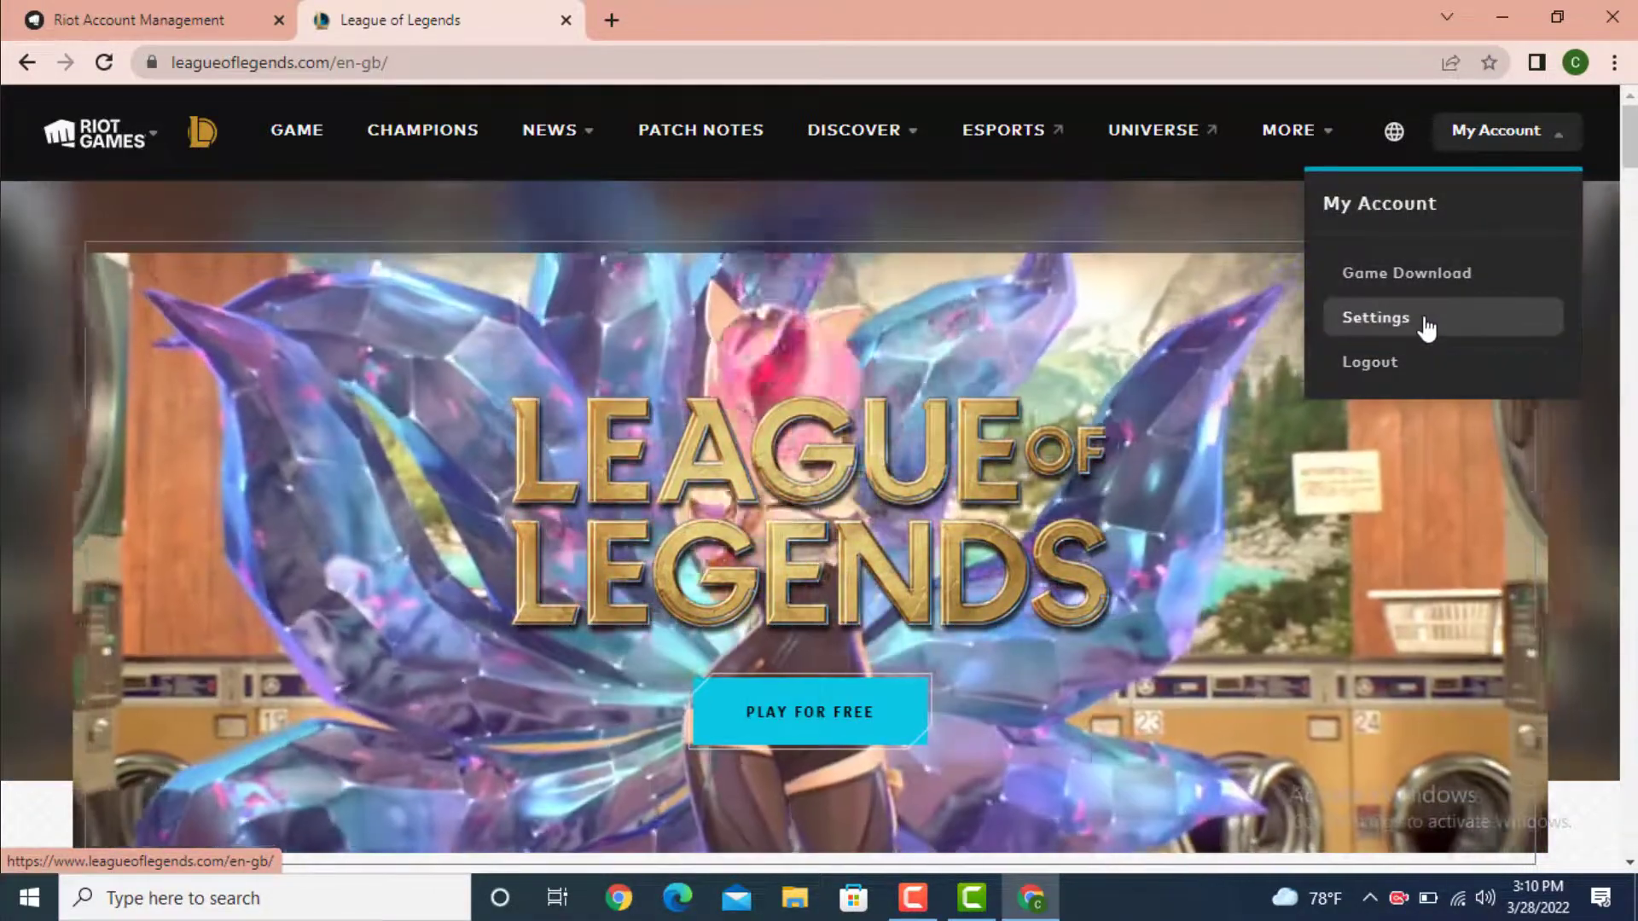
click(1374, 318)
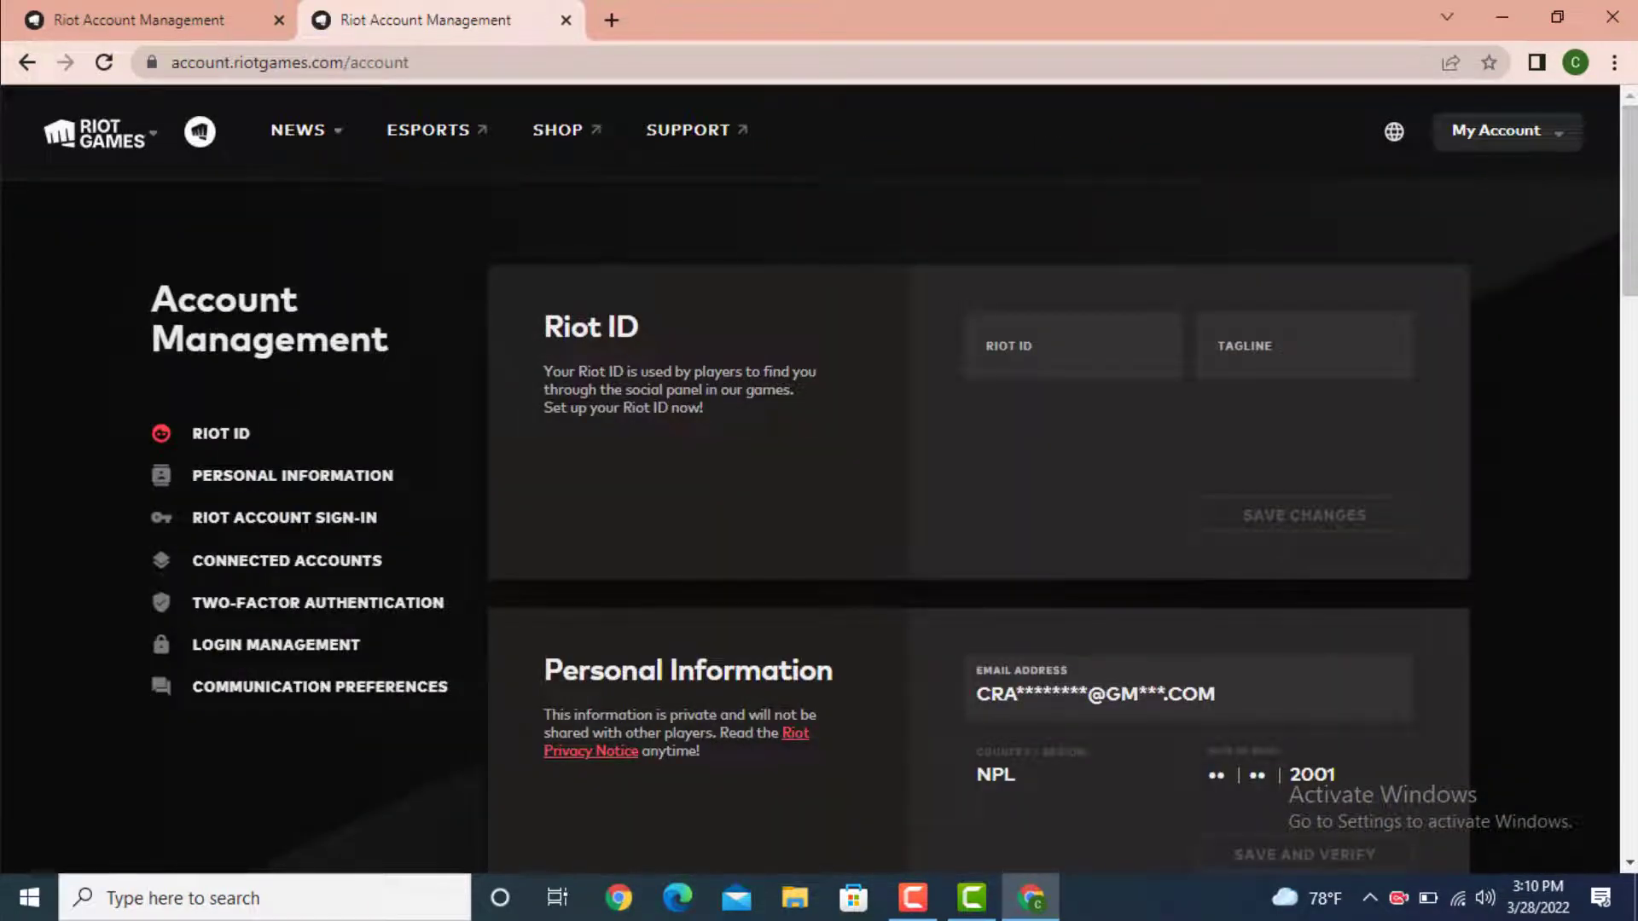
- Jump to the RIOT ACCOUNT SIGN-IN section from the sidebar
click(283, 517)
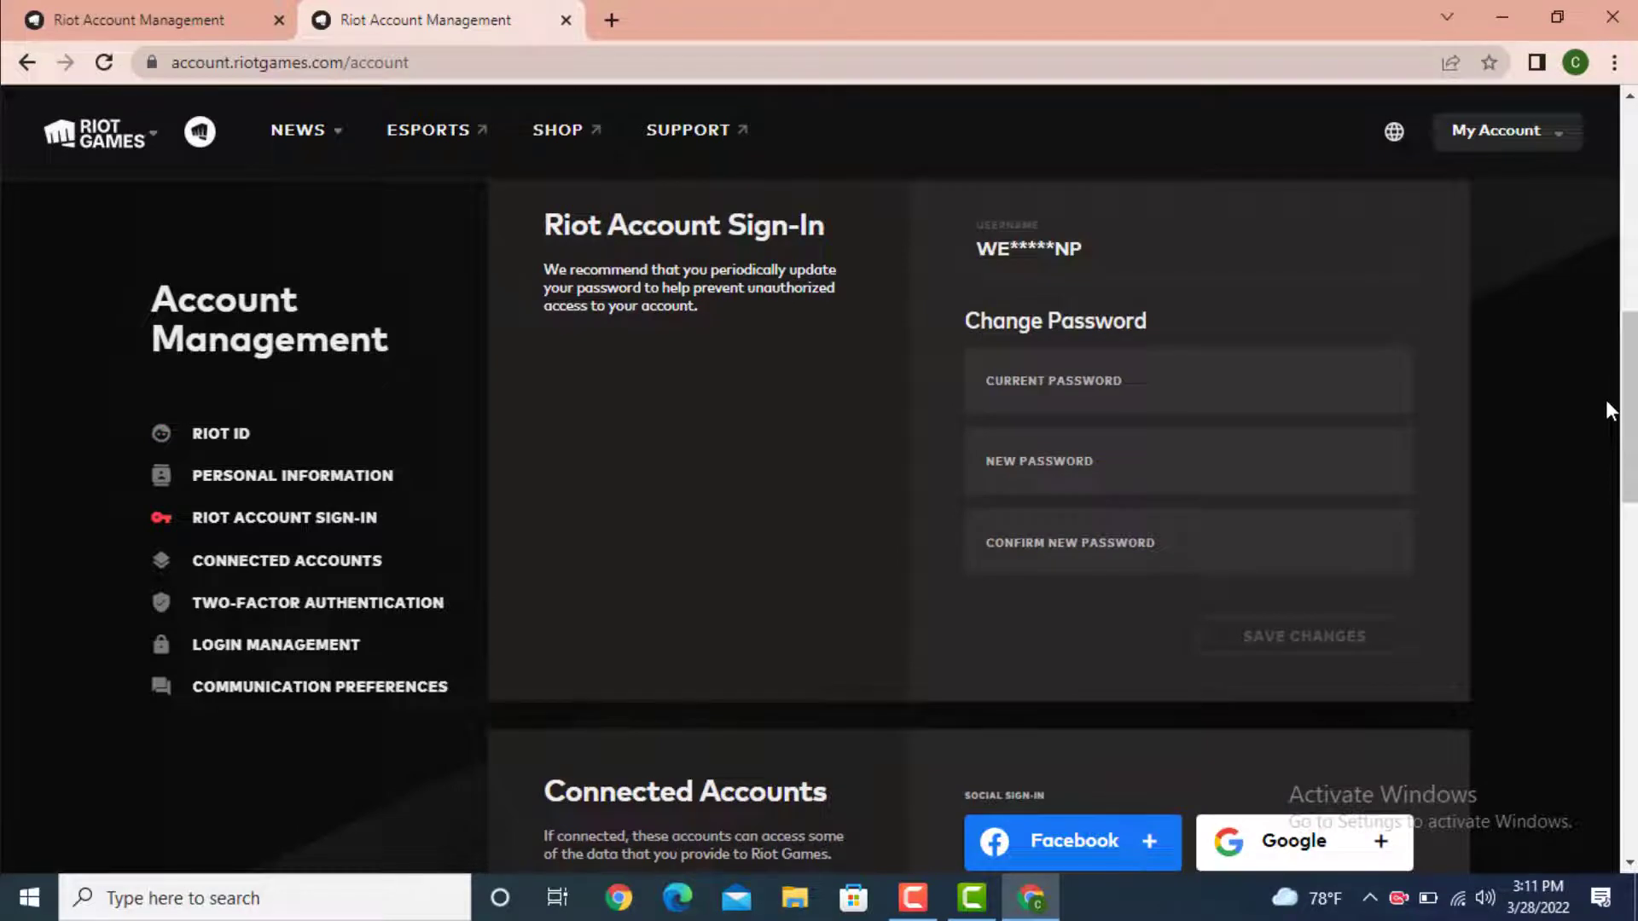
mouse_move(1372, 253)
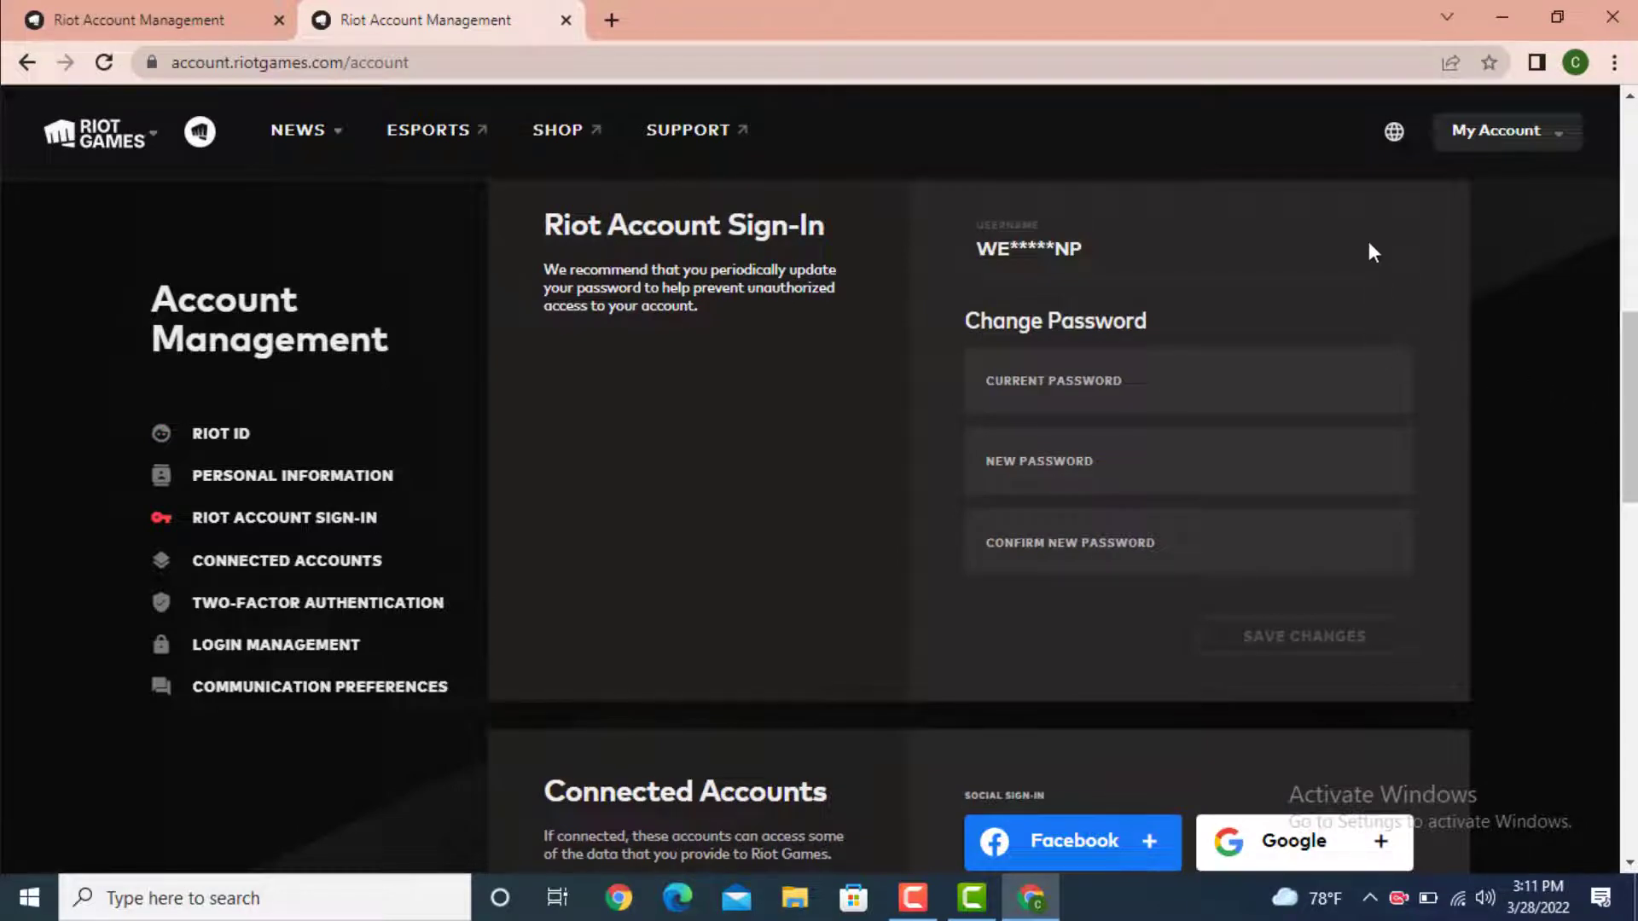
- Enter current, new and confirmed passwords, then save the changes
click(1055, 380)
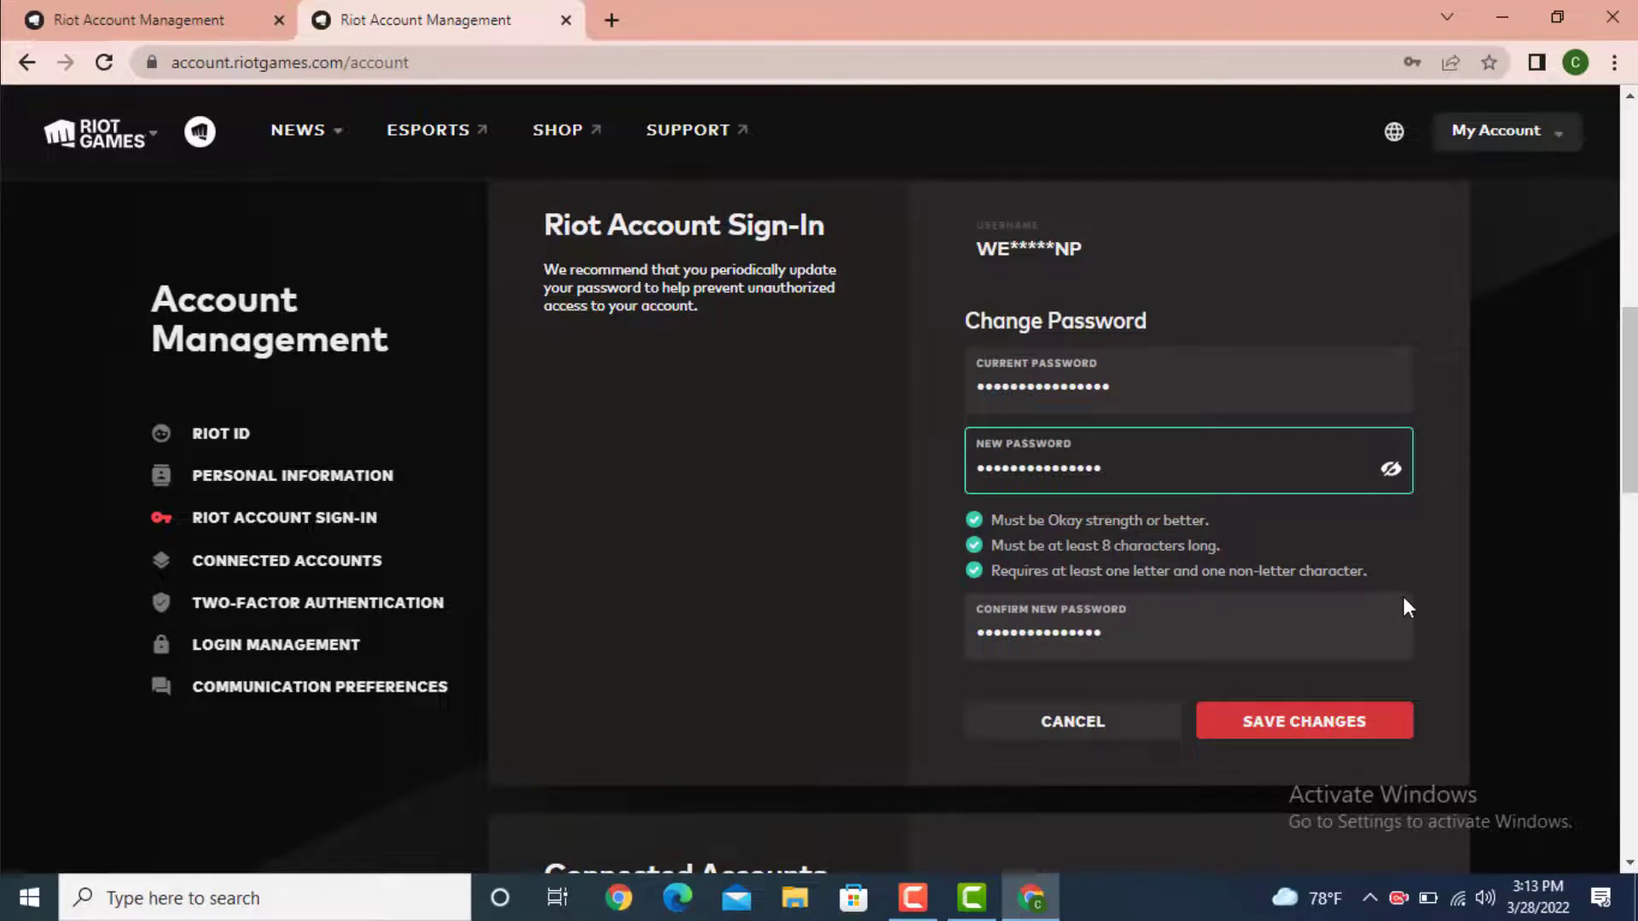
click(1303, 720)
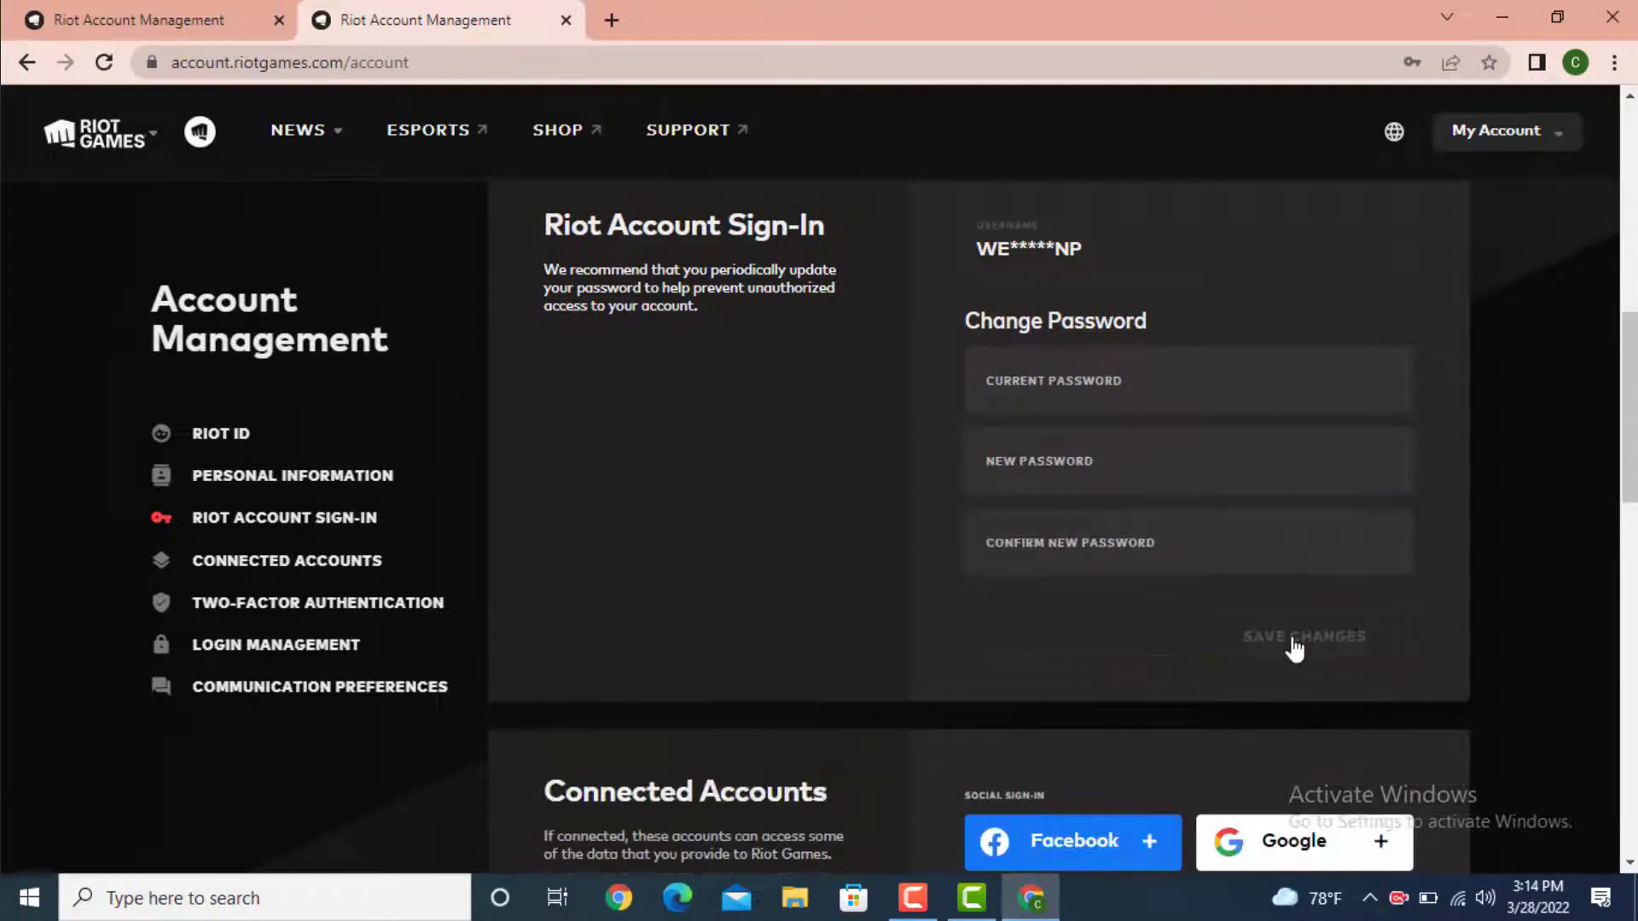